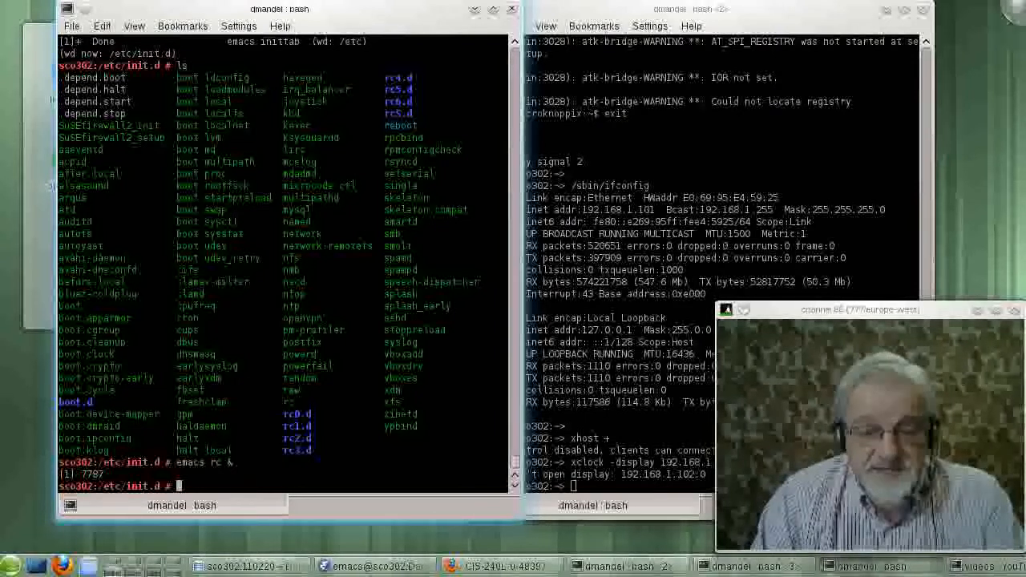
Type /etc/init.d/mysql at the shell prompt using tab completion
type("/etc/init.d/")
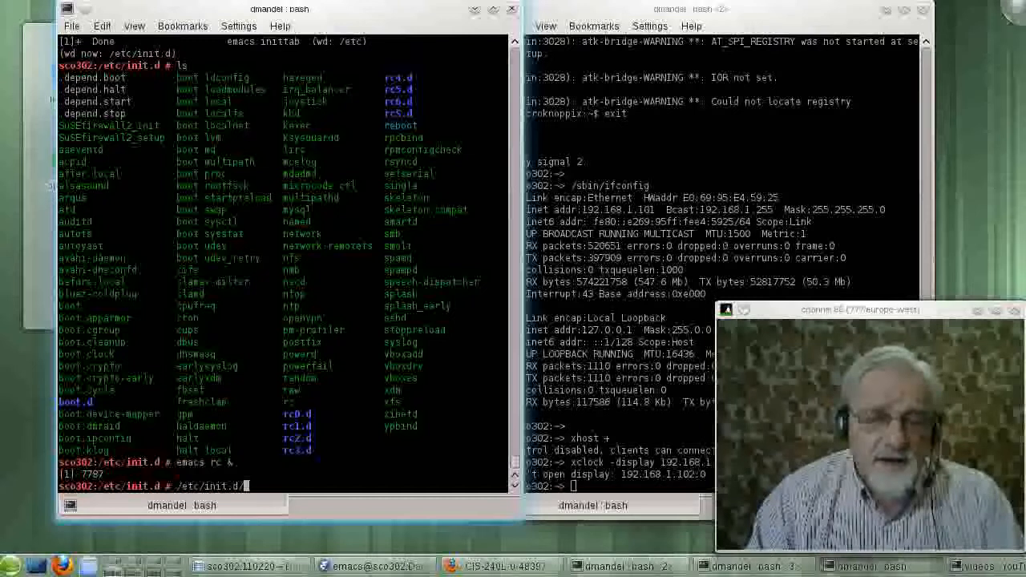
type("ap")
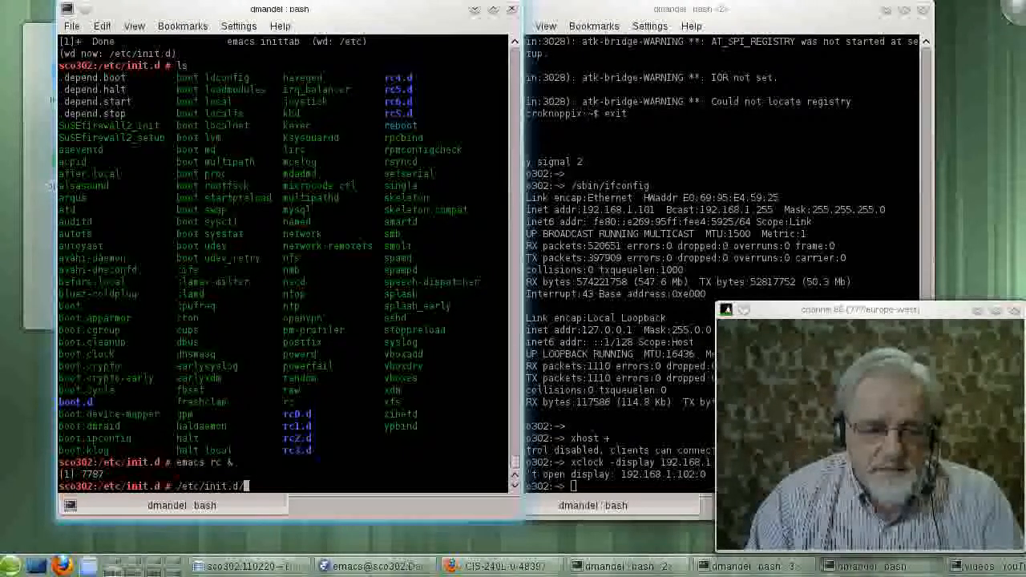
type("mysql")
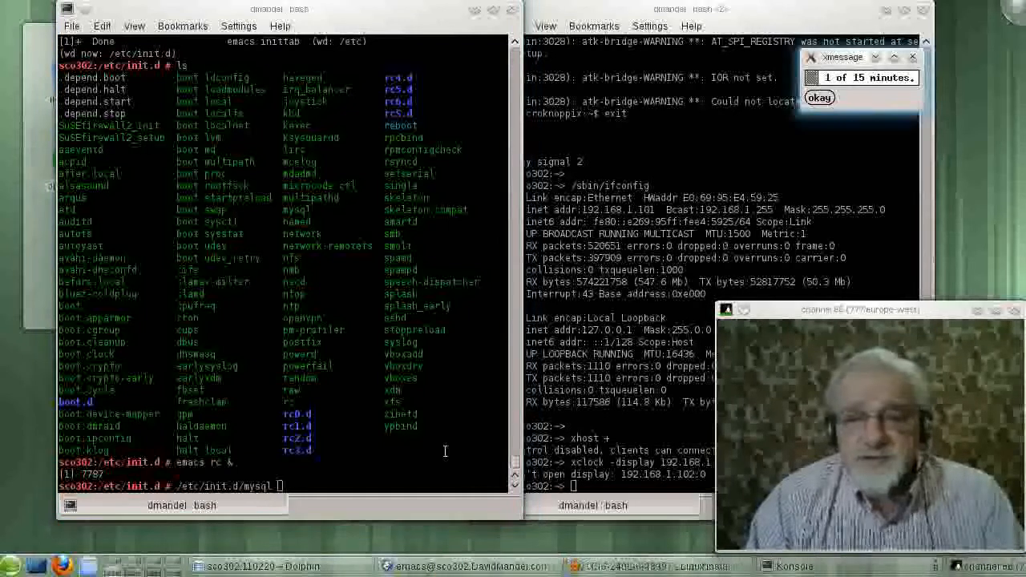
Complete the command as /etc/init.d/mysql status to see MySQL reported as unused
left_click(818, 97)
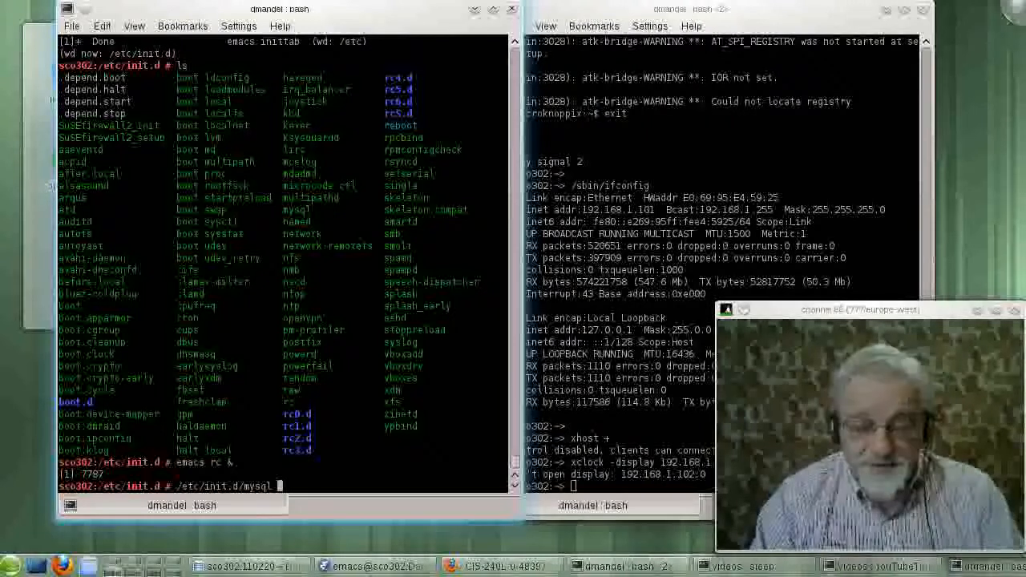
type("status")
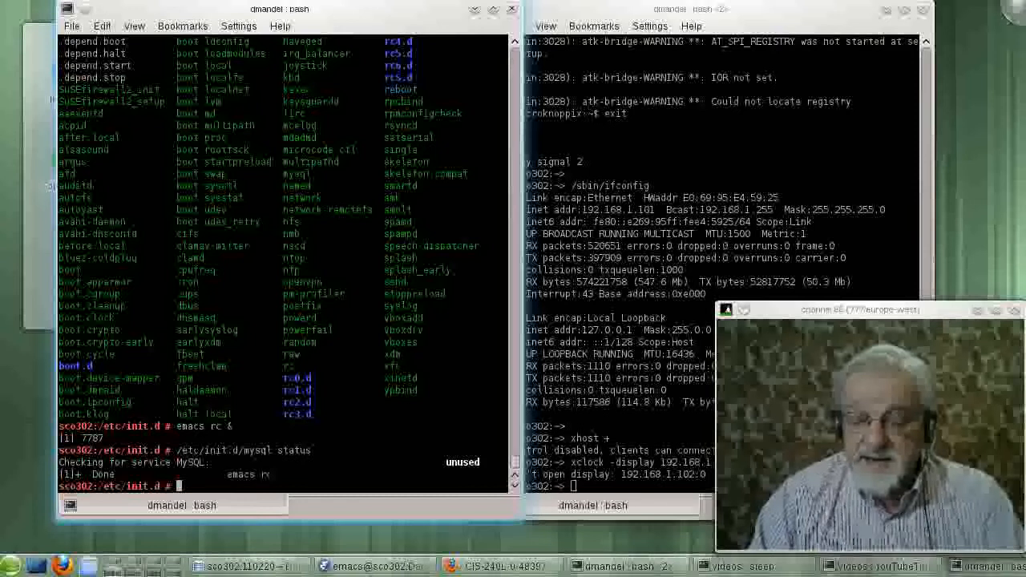
Run /etc/init.d/mysql status again to confirm MySQL is now running
type("/etc/init.d/mysql status")
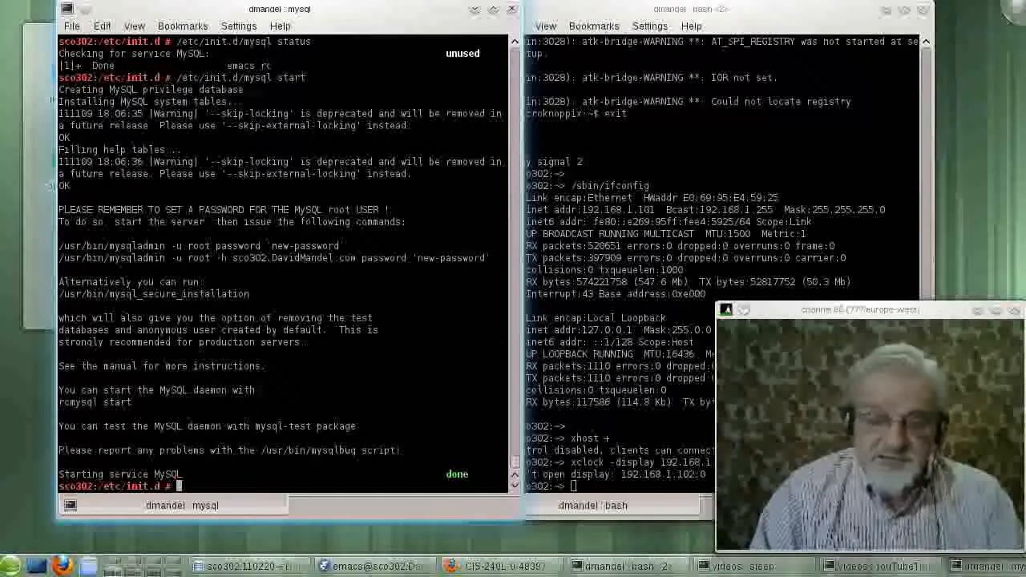
type("/etc/init.d/mysql status")
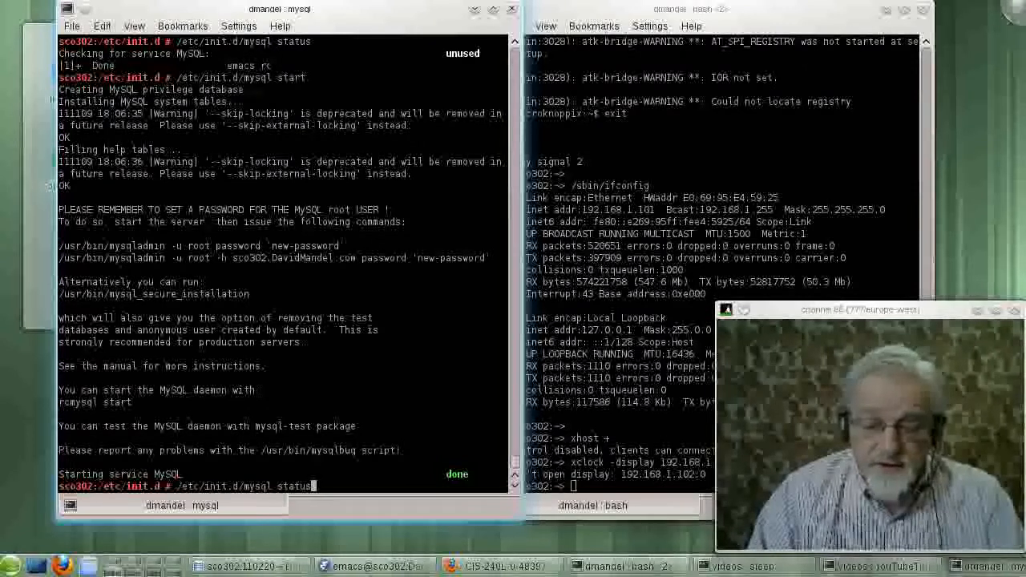
key("Return")
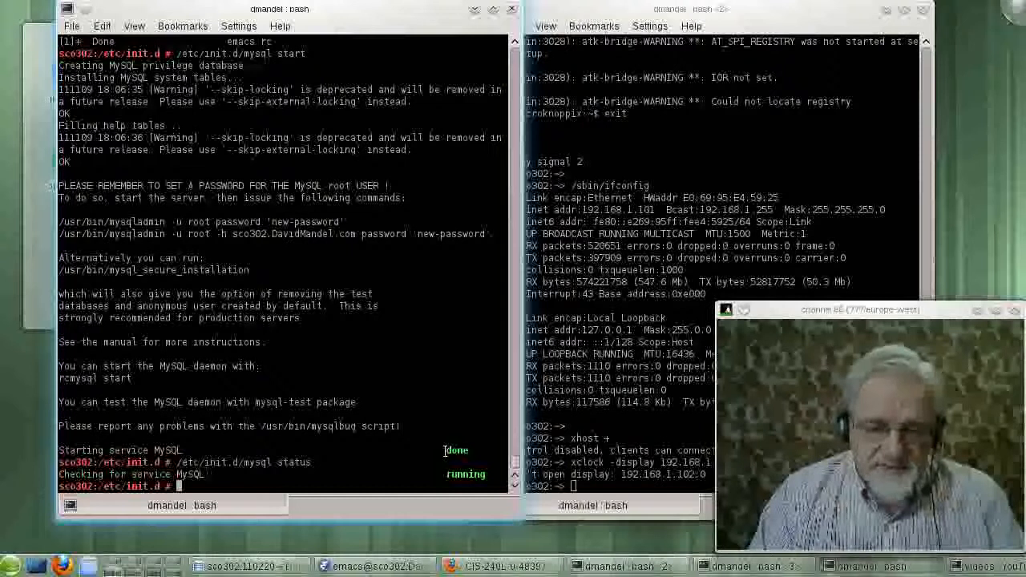
Check /etc/init.d/sshd status, then start sshd so RSA and ECDSA host keys generate
type("/etc/init.d/mysql status")
type("/etc/init.d/ss")
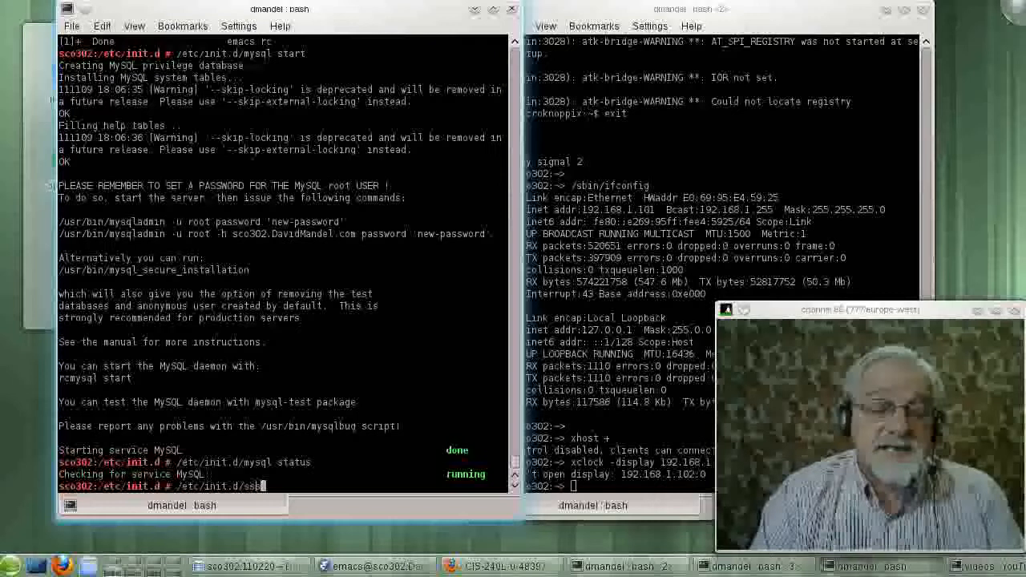
key("Tab")
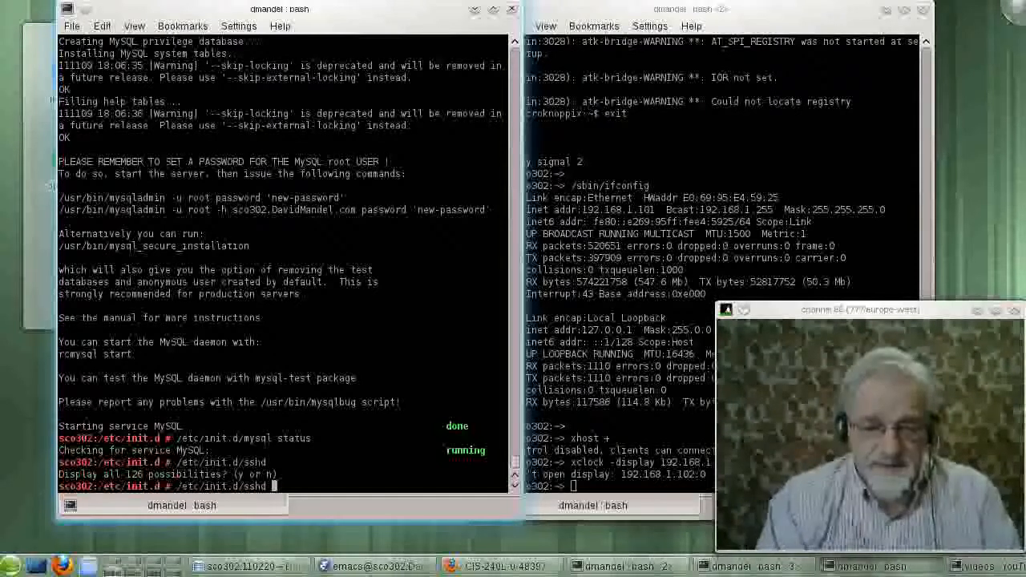
type("status")
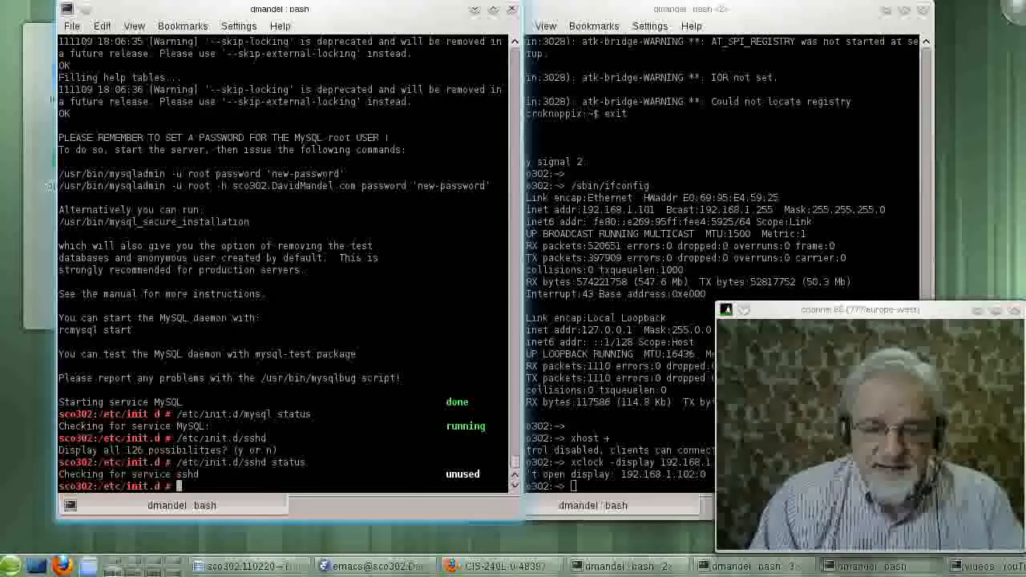
type("/etc/init.d/sshd status")
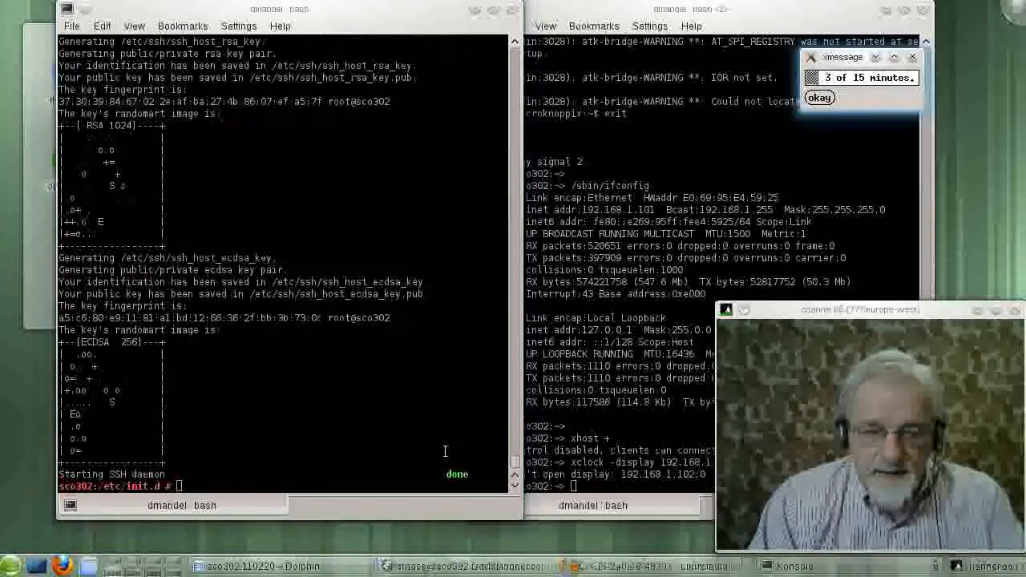
left_click(819, 97)
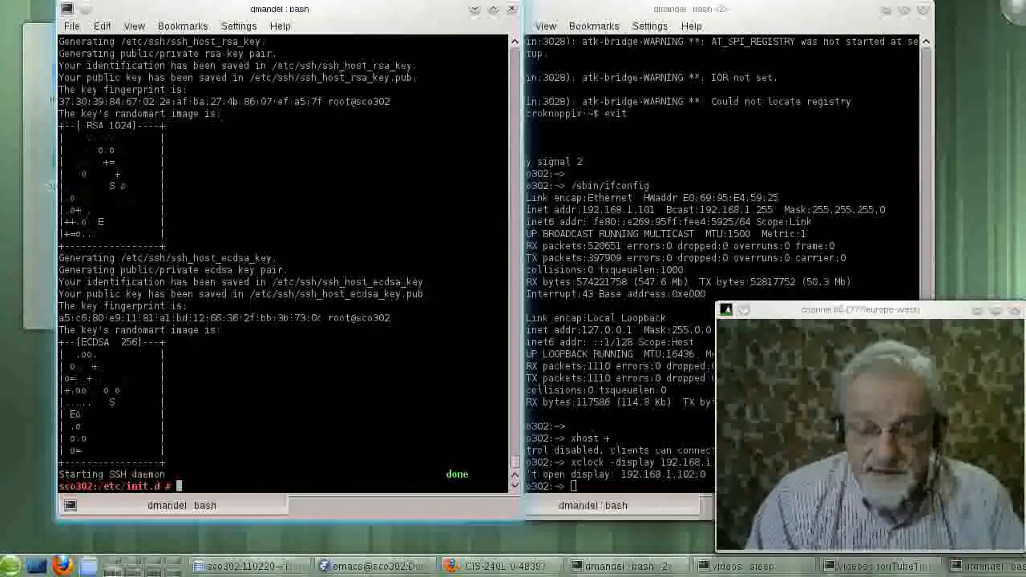
Run /etc/init.d/sshd stop, then enter an /etc/init.d/mysql status command
type("/etc/init.d/sshd start")
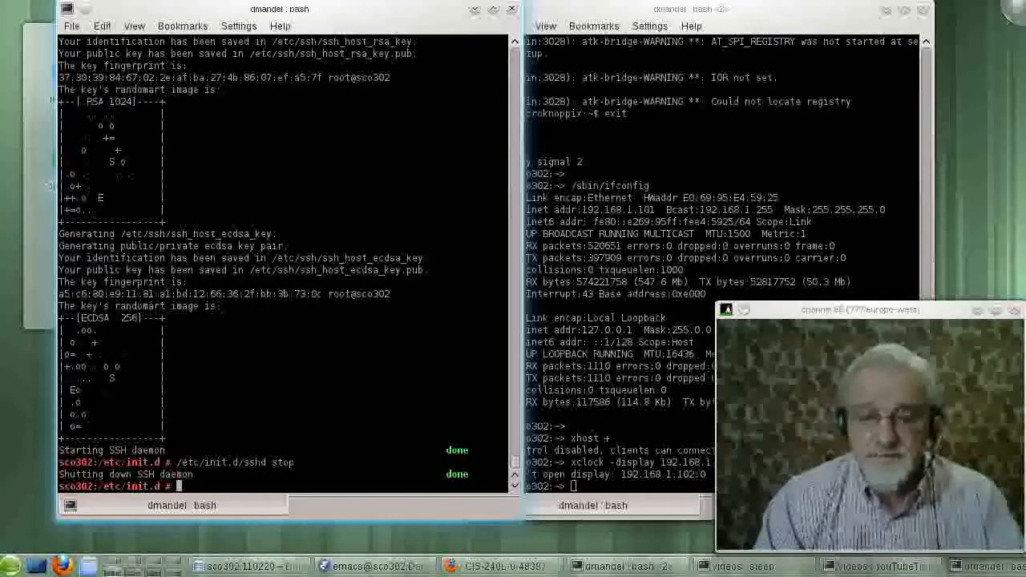
type("/etc/init.d/sshd stop")
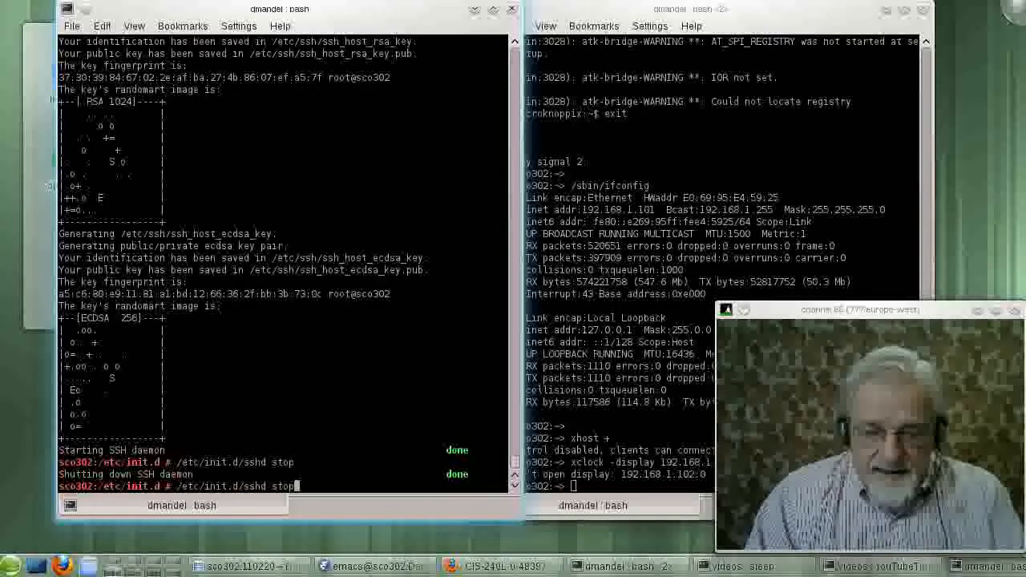
type("mysql status")
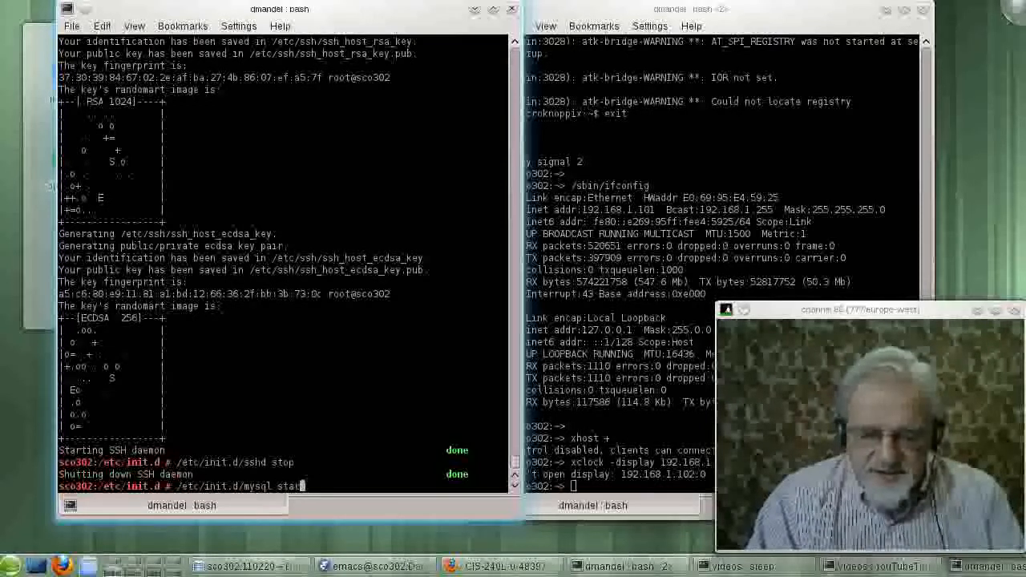
type("op")
key("Return")
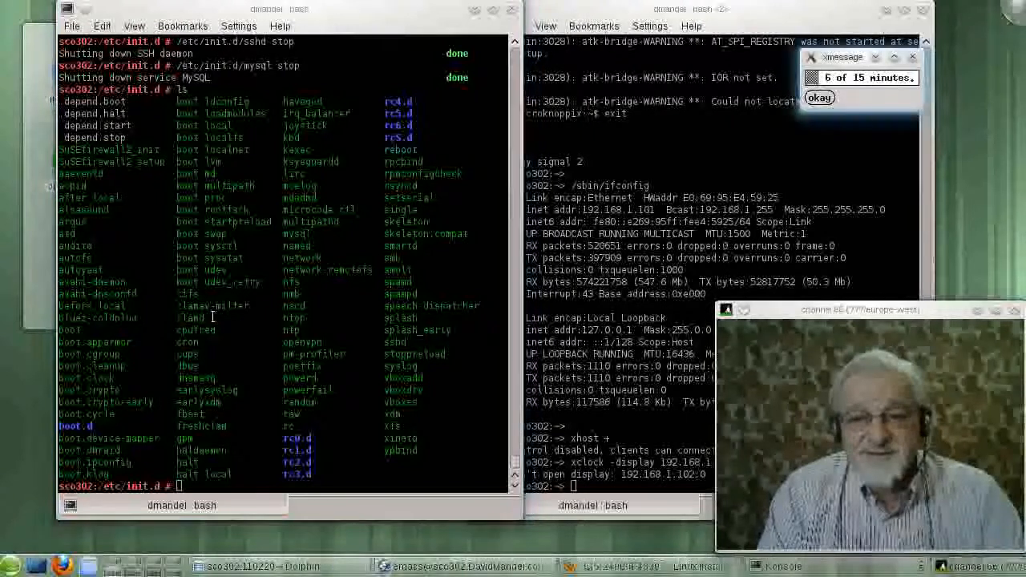
left_click(818, 97)
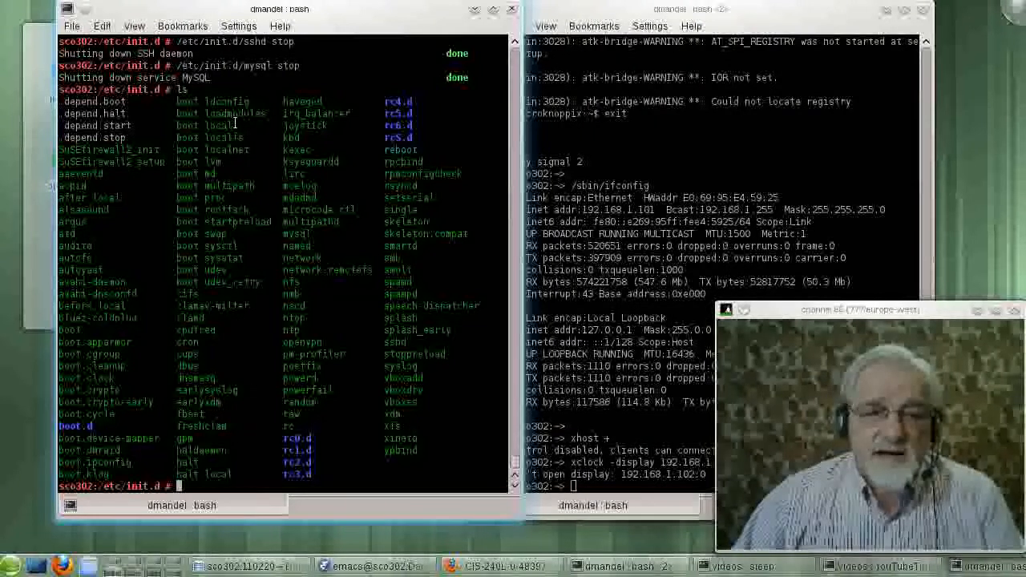
Copy the boot.local file name from the /etc/init.d listing
double_click(205, 125)
type("emacs boot.local &")
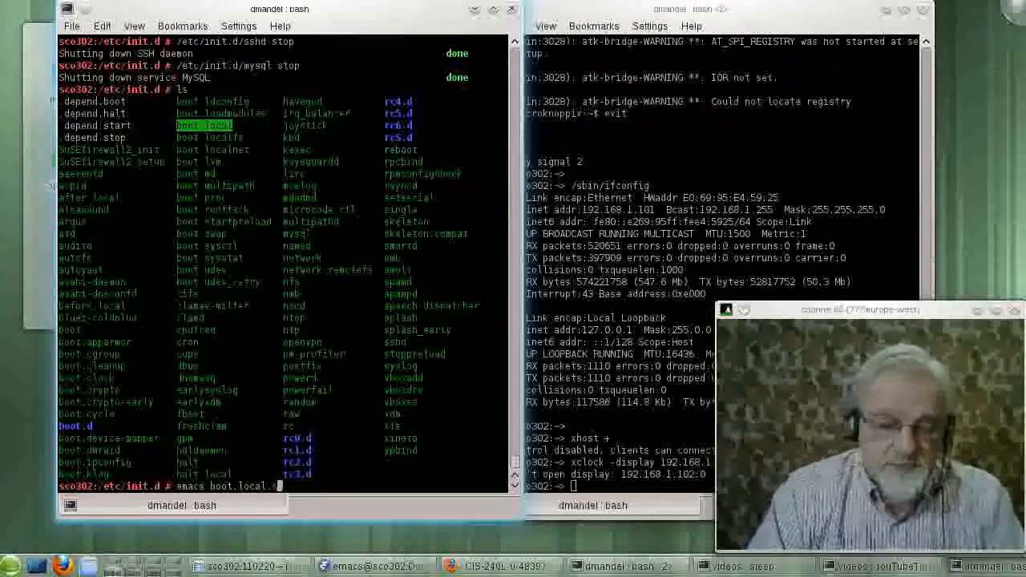
Run the emacs boot.local & command to open the startup script in Emacs
key("Return")
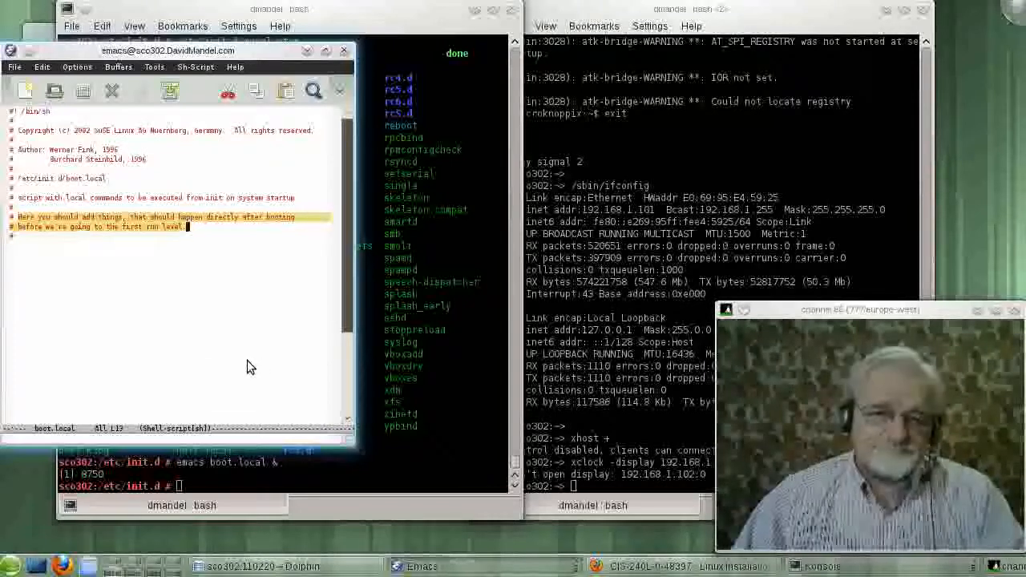
mouse_move(297, 335)
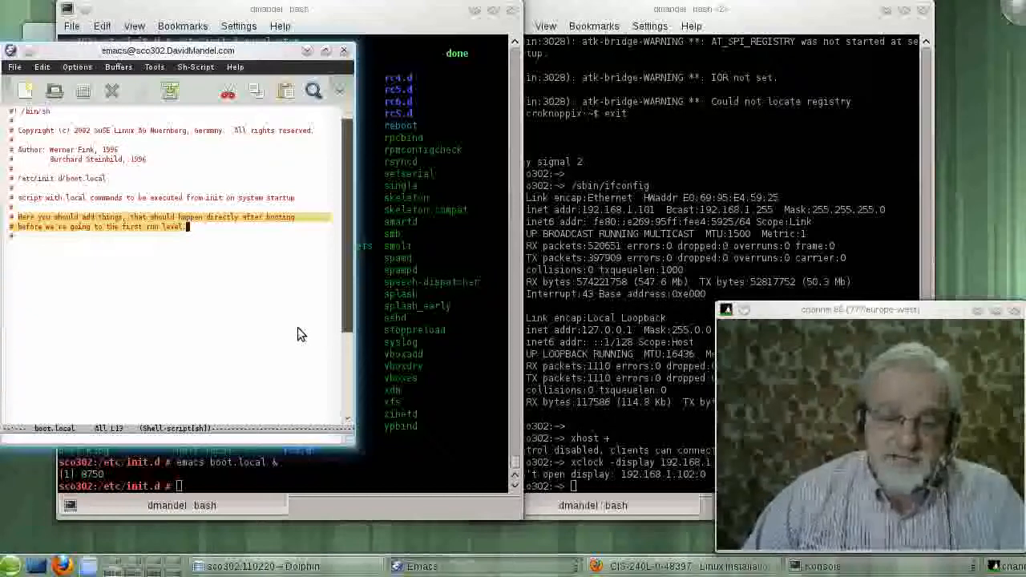
mouse_move(305, 331)
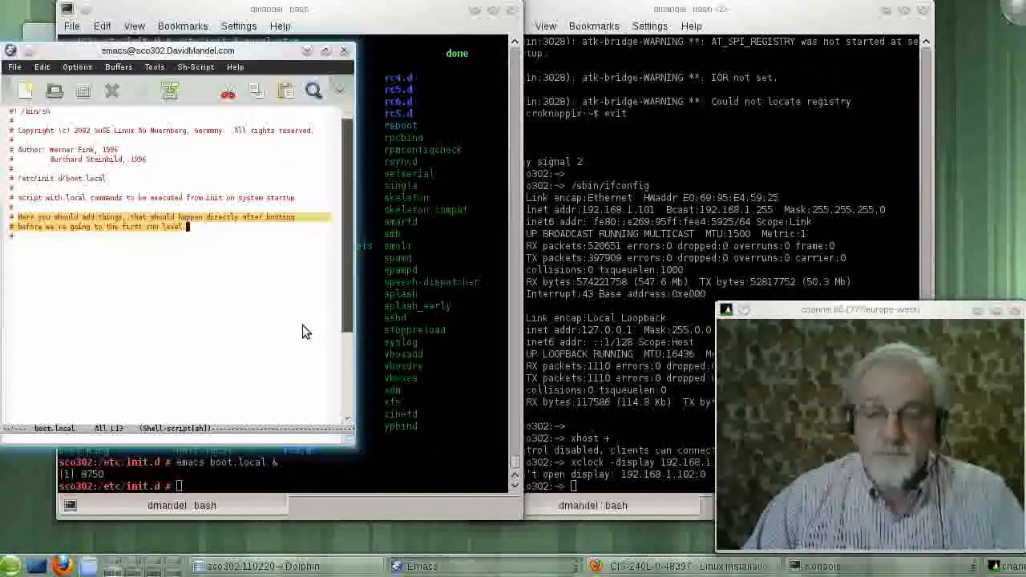